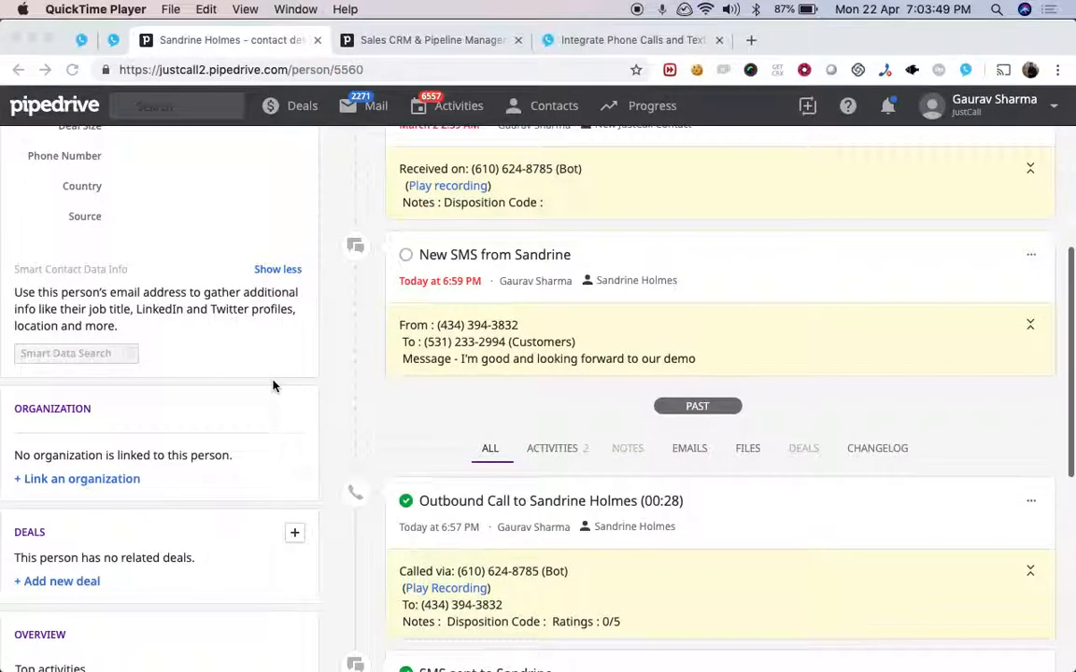
scroll("up", 3)
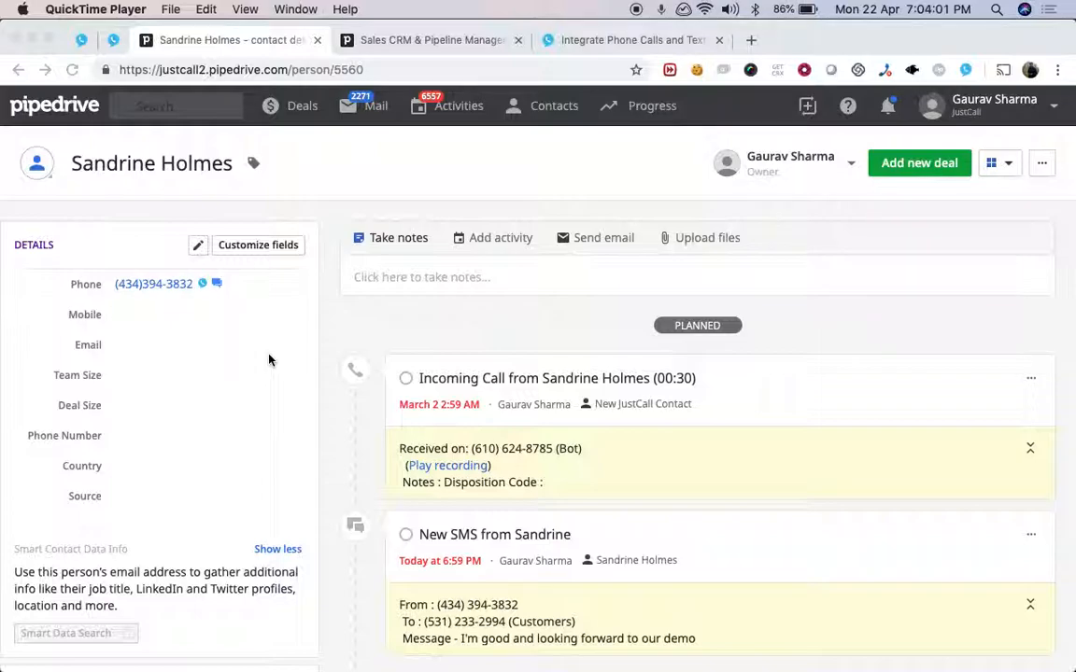
scroll("down", 3)
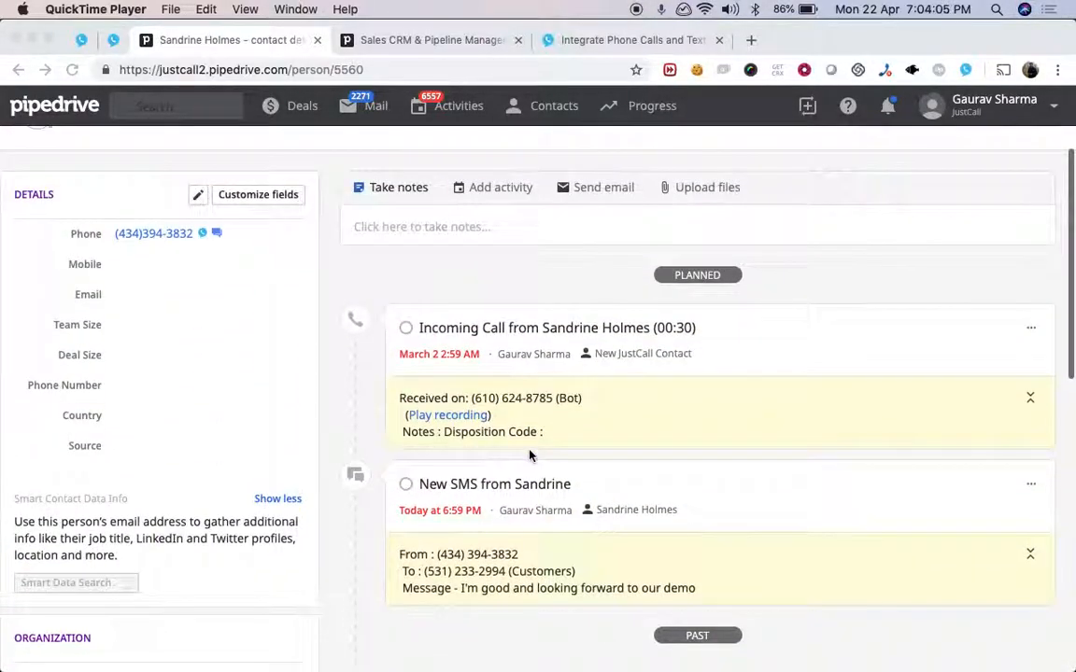
mouse_move(369, 327)
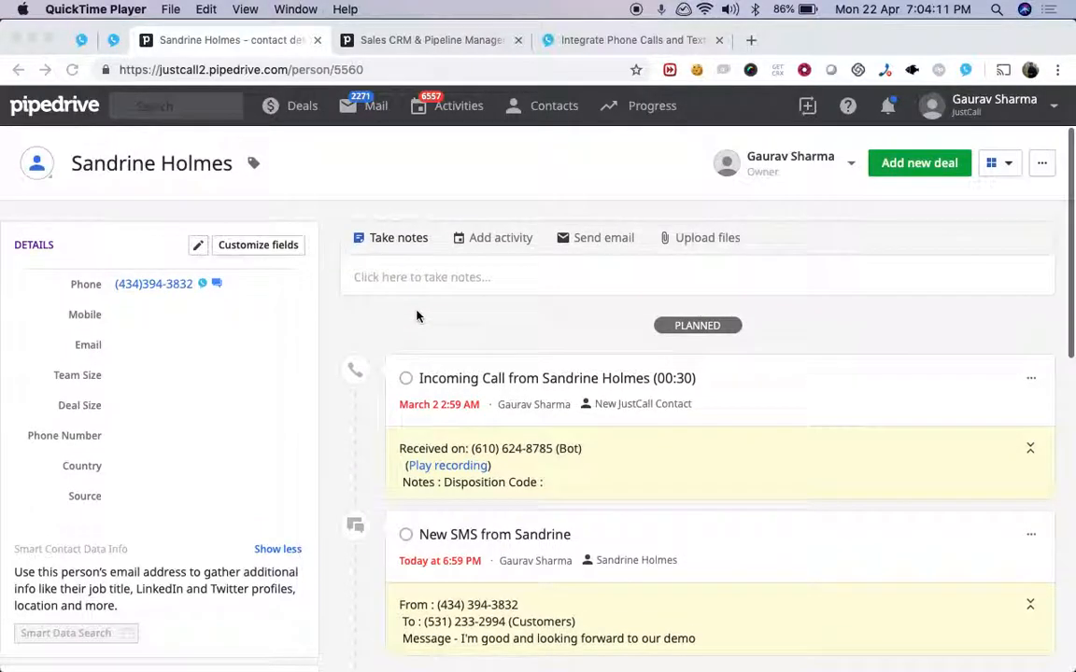
mouse_move(339, 345)
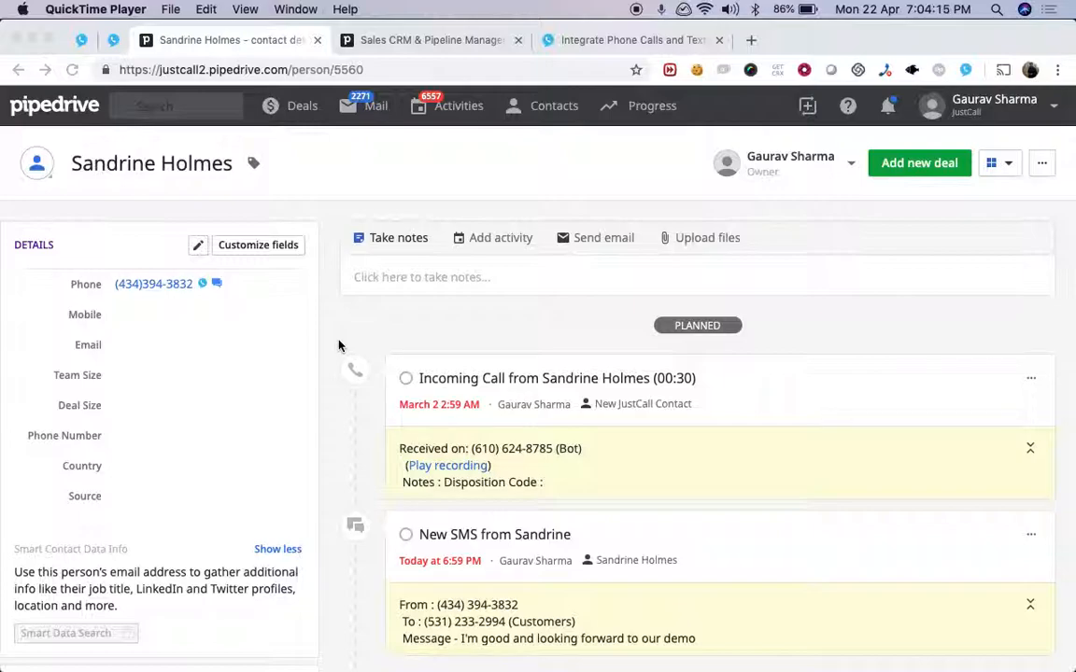
mouse_move(862, 80)
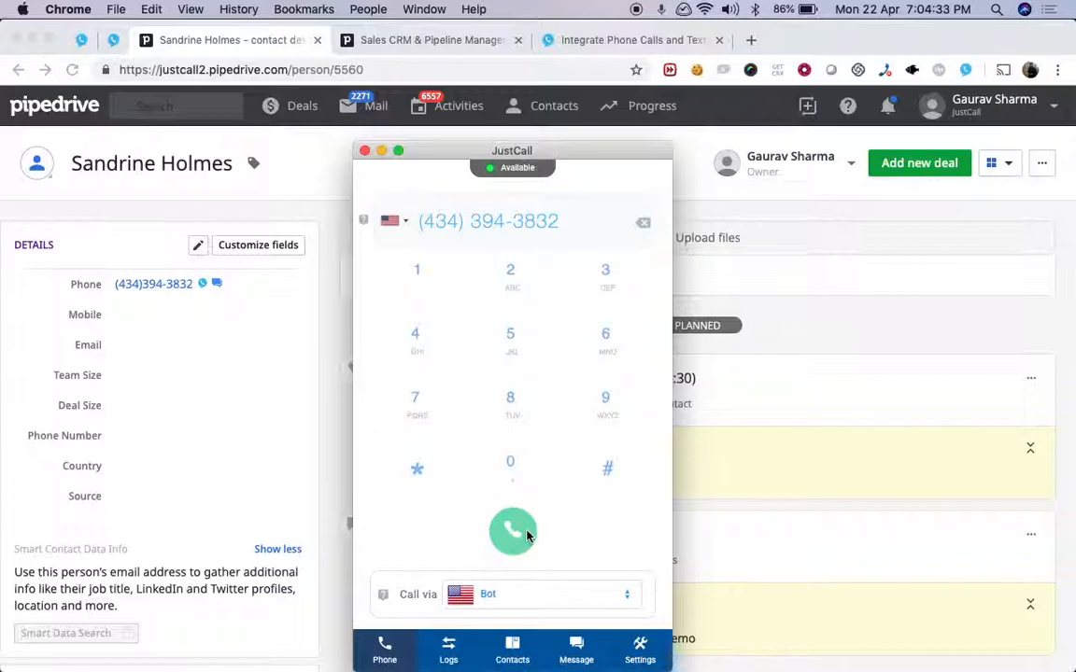
left_click(512, 533)
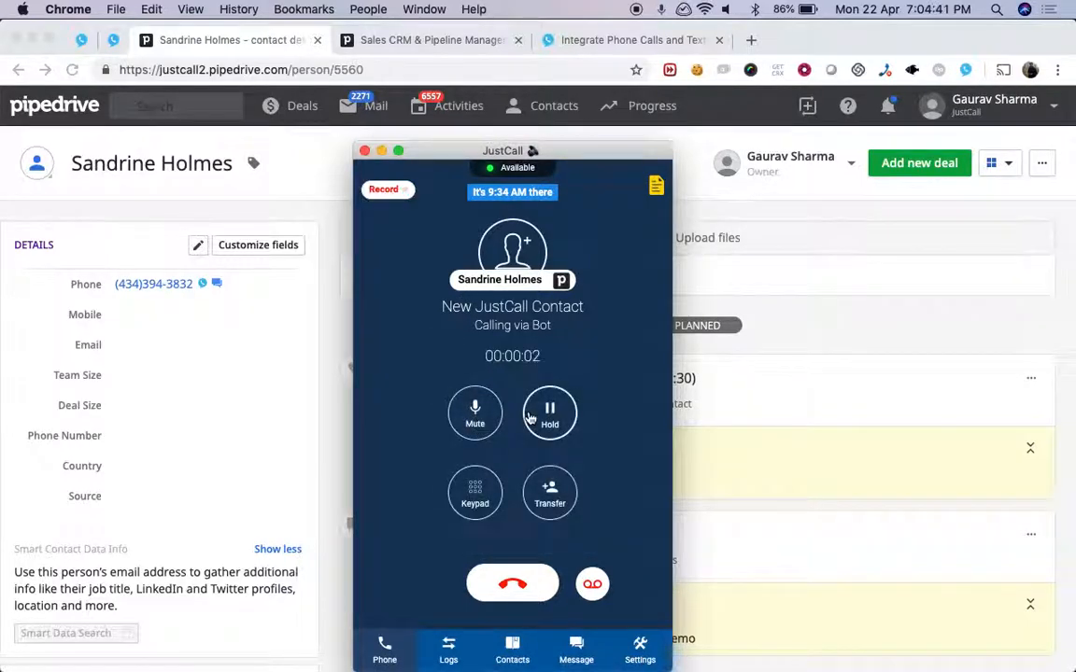
left_click(549, 493)
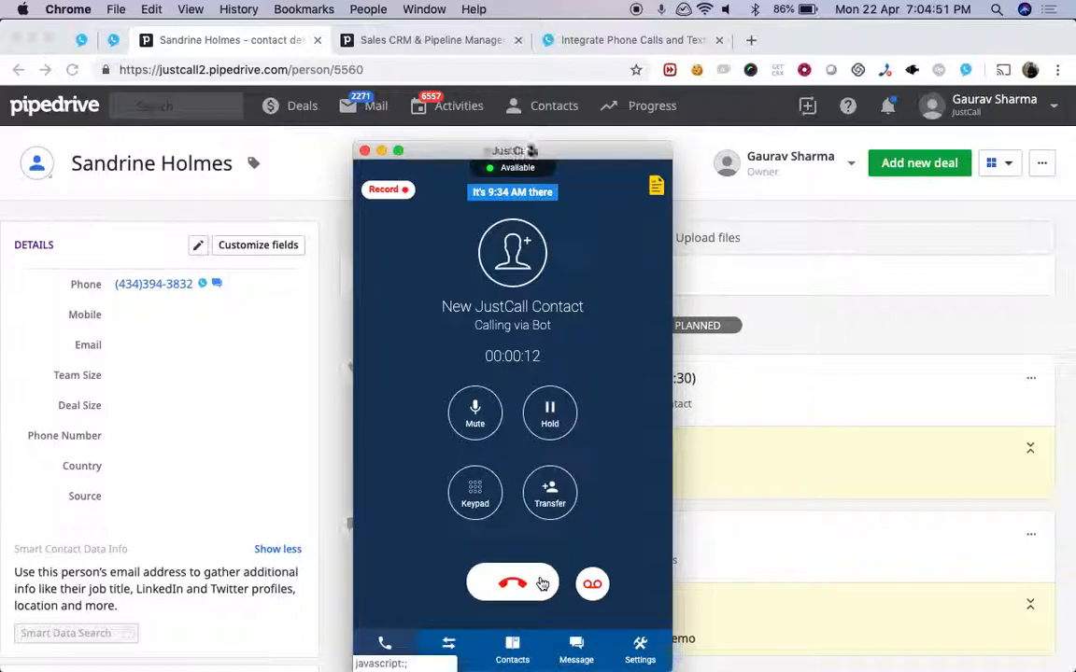
left_click(512, 583)
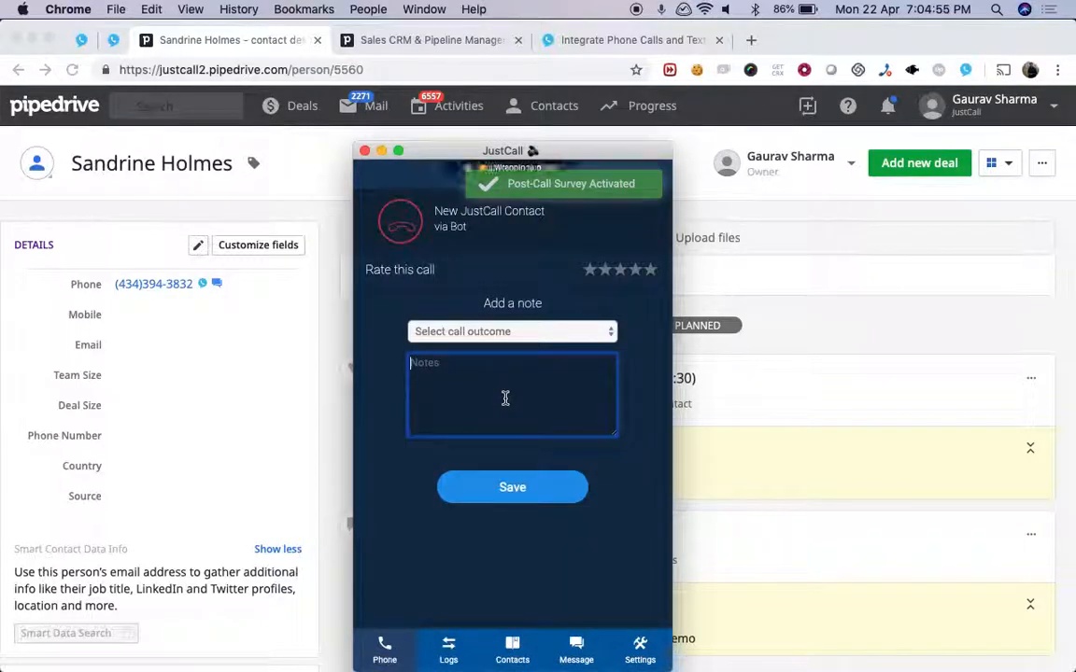
Save the call survey with note 'She is interested', 'cold lead' outcome and five stars
type("She is inter")
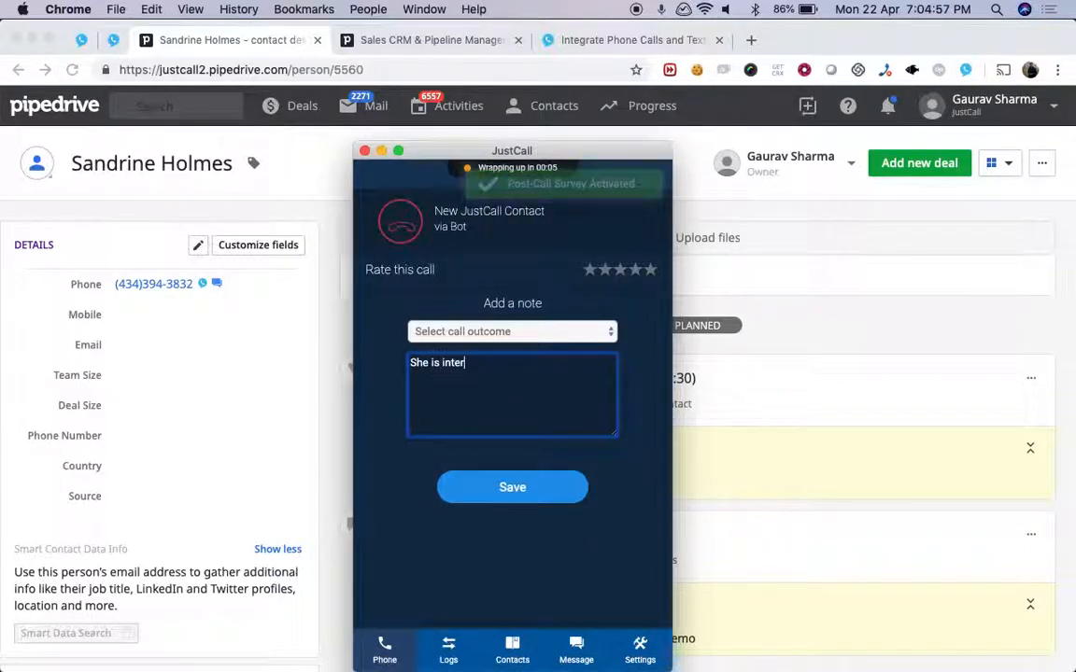
type("ested")
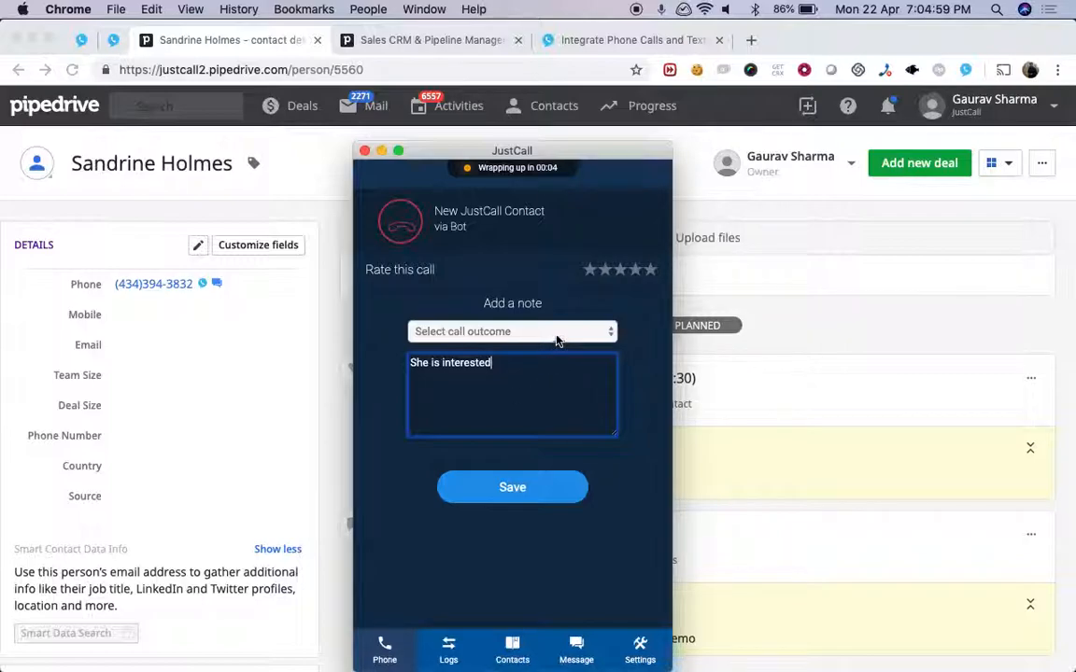
left_click(512, 331)
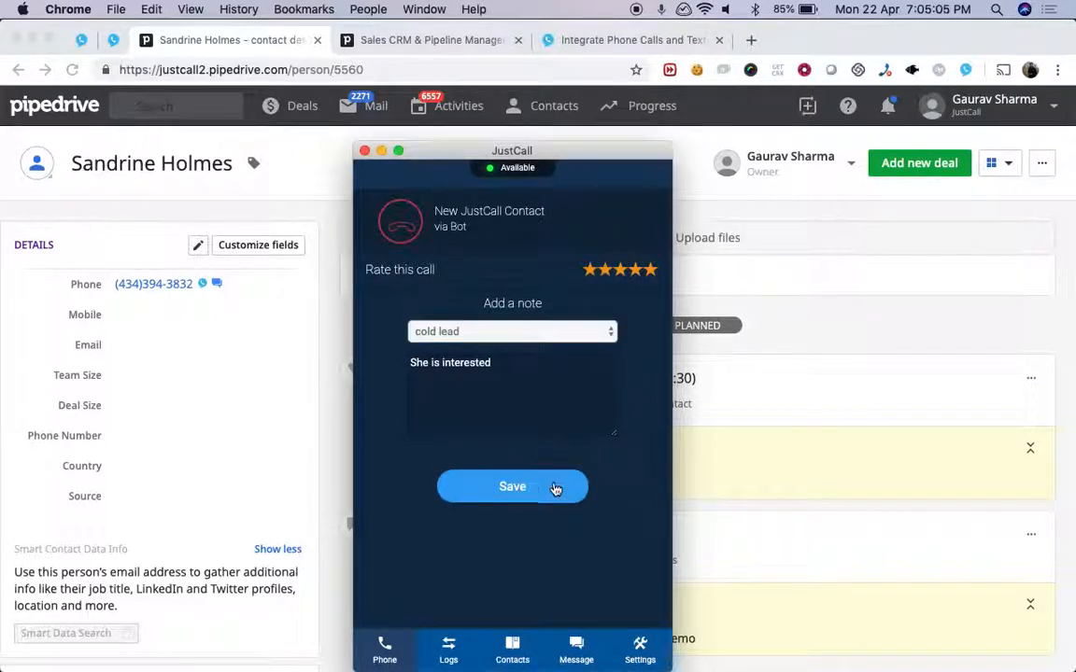
left_click(512, 486)
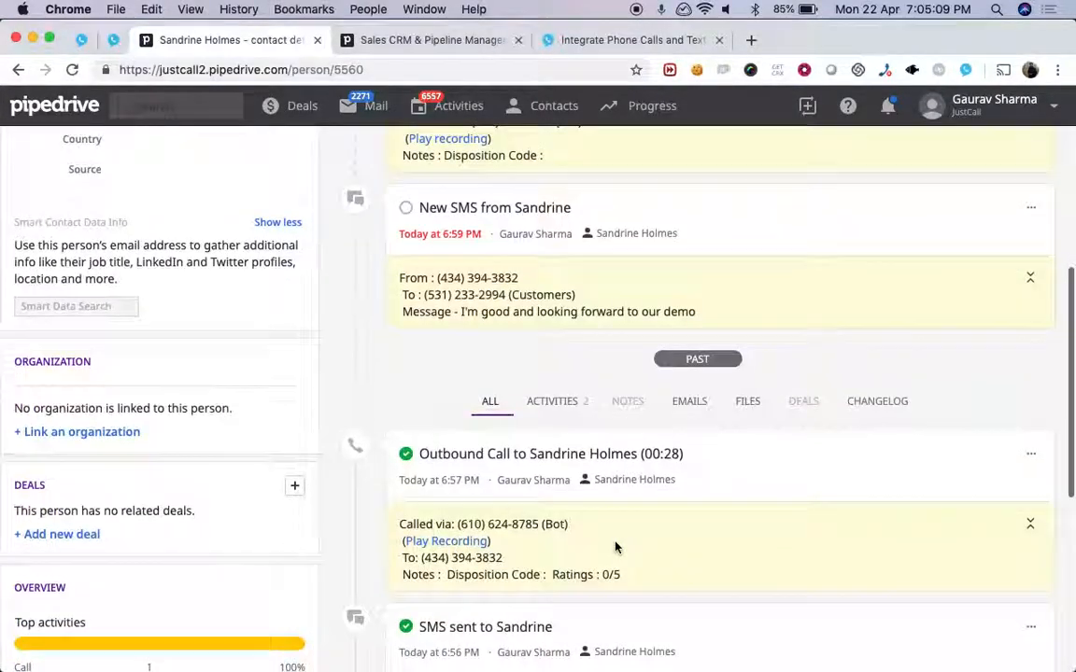
Play the recording on the 28-second Outbound Call entry in Sandrine's timeline
scroll("down", 3)
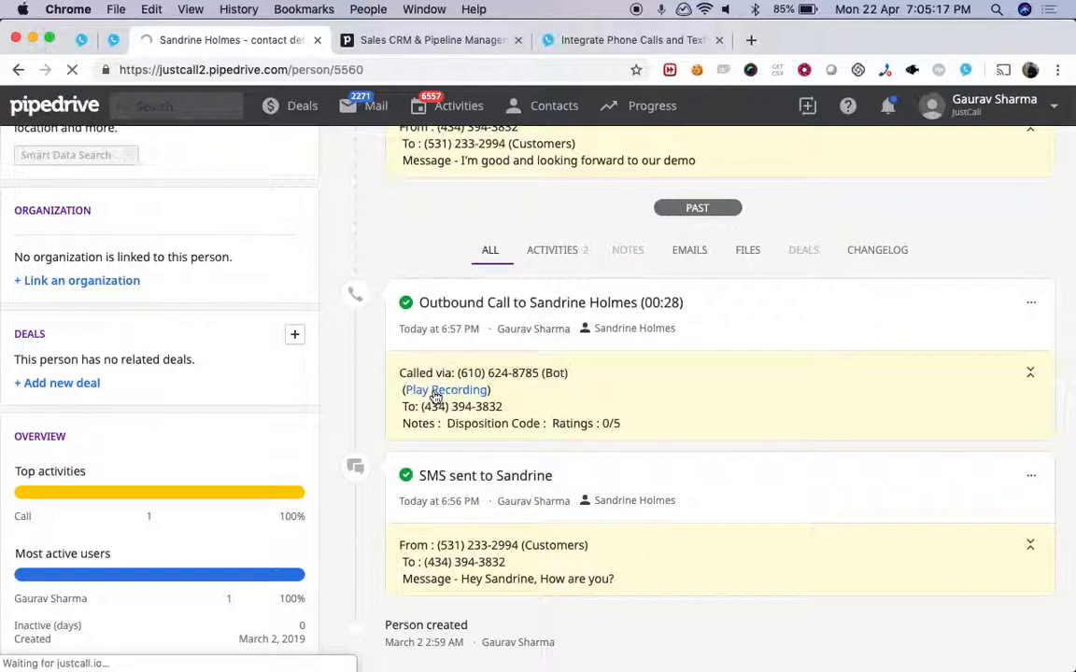
left_click(445, 390)
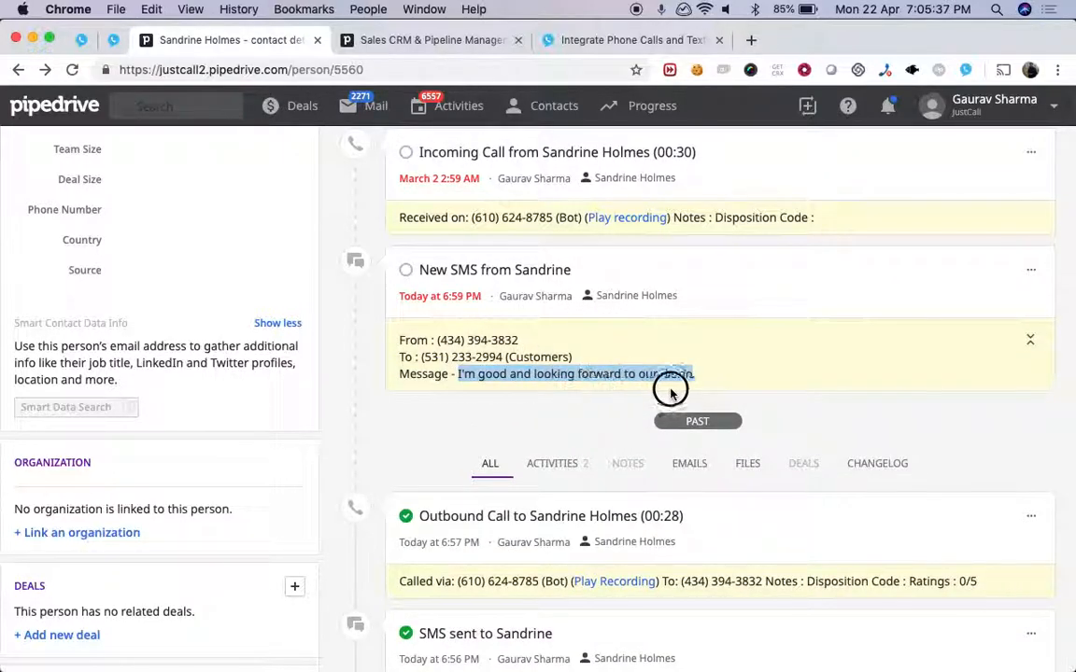
scroll("down", 3)
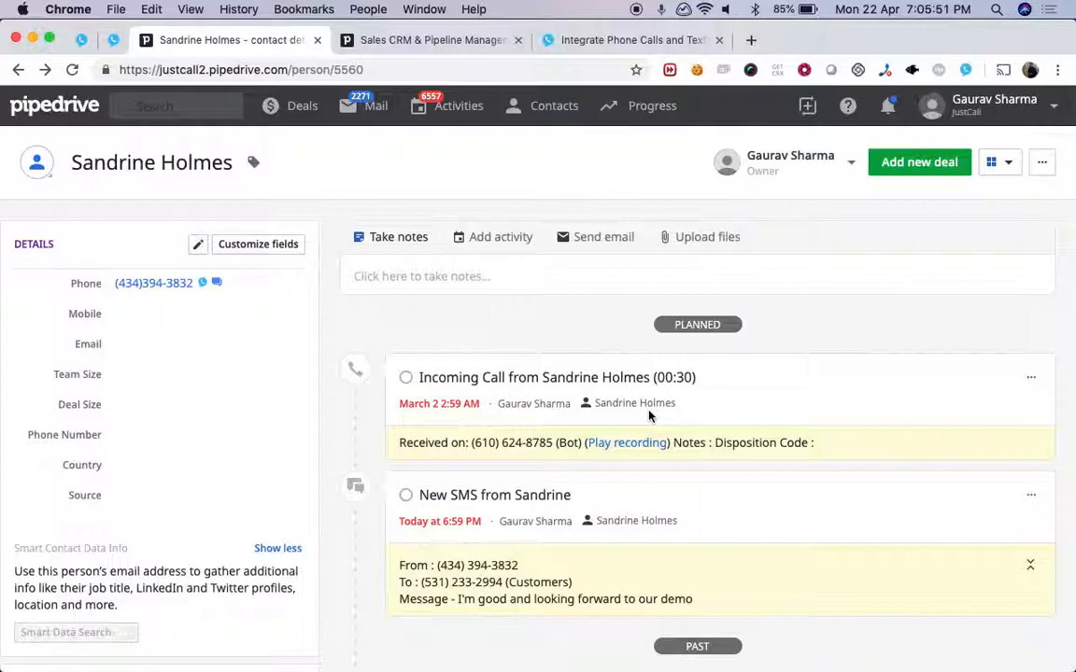
scroll("down", 3)
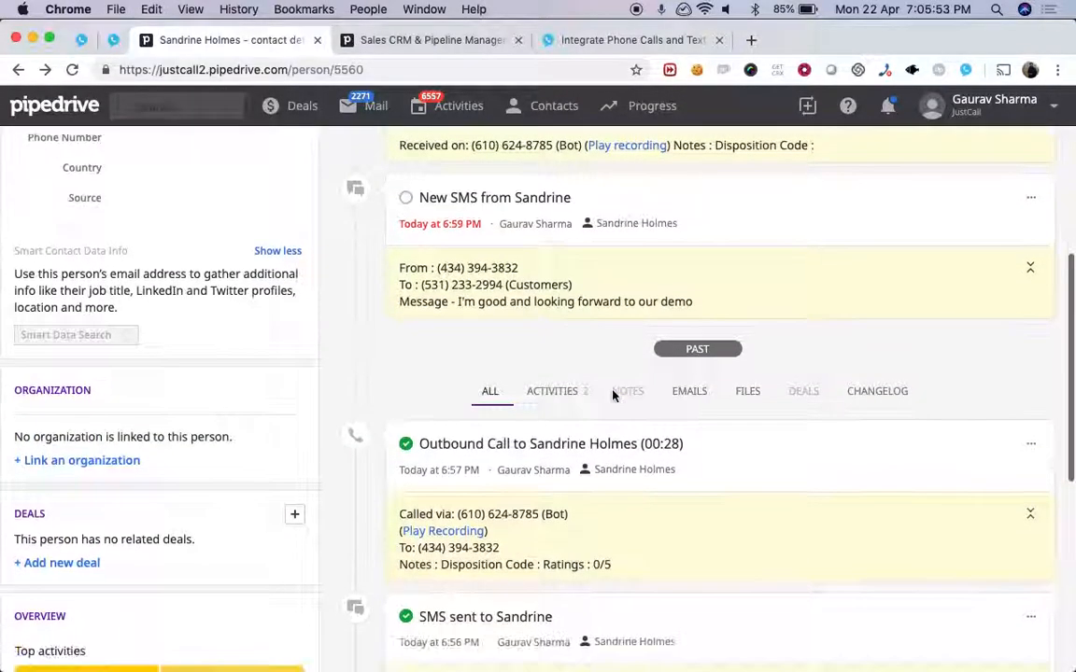
scroll("down", 3)
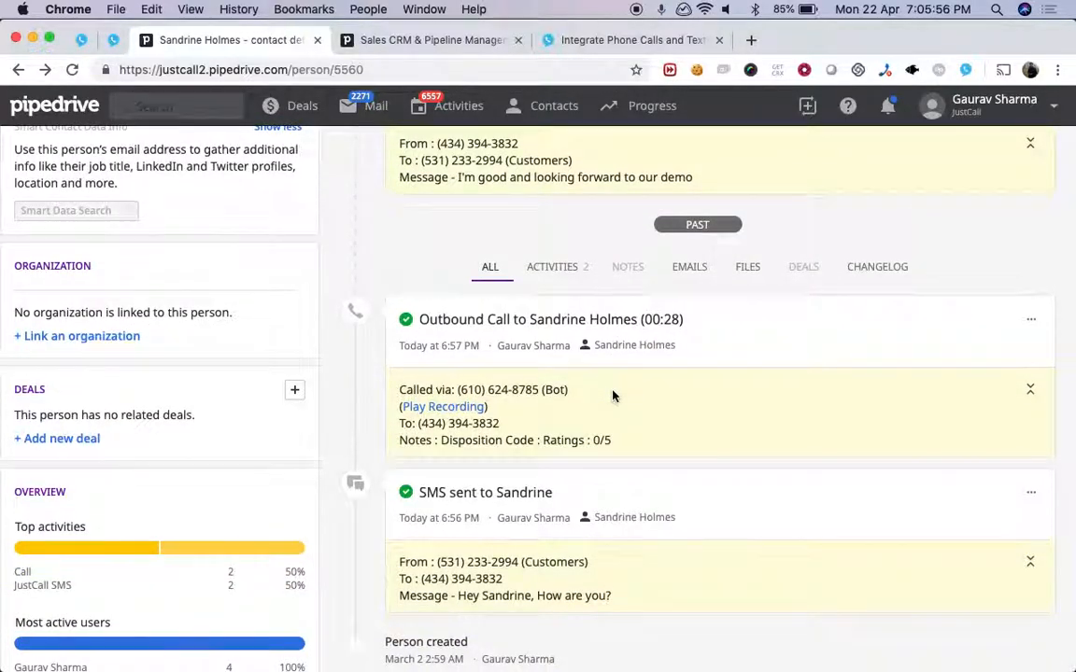
scroll("down", 3)
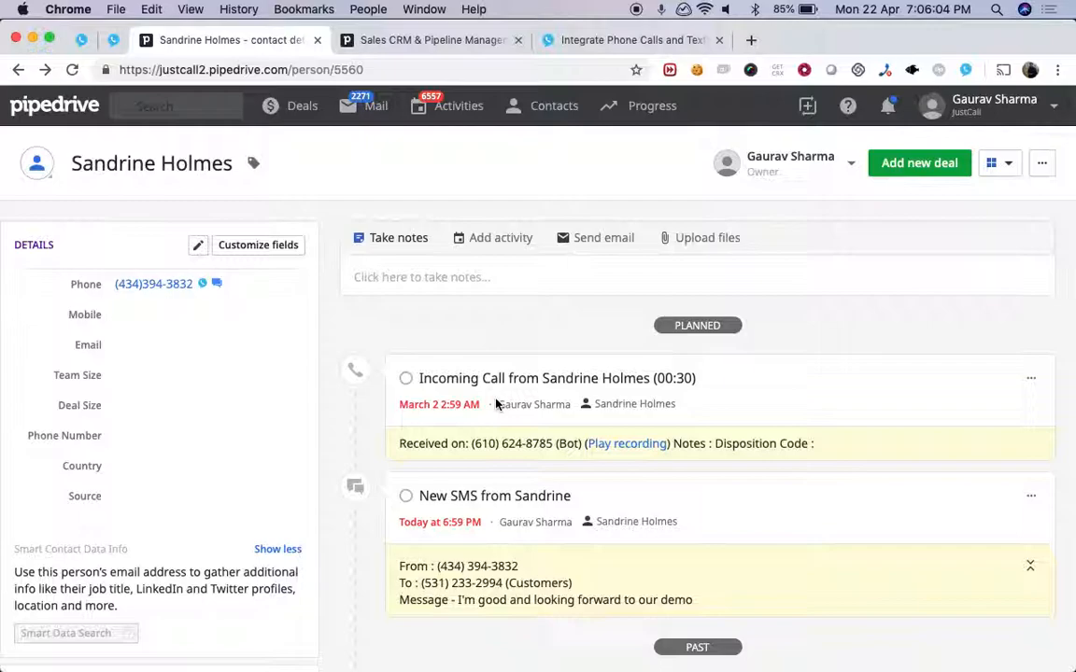
mouse_move(551, 291)
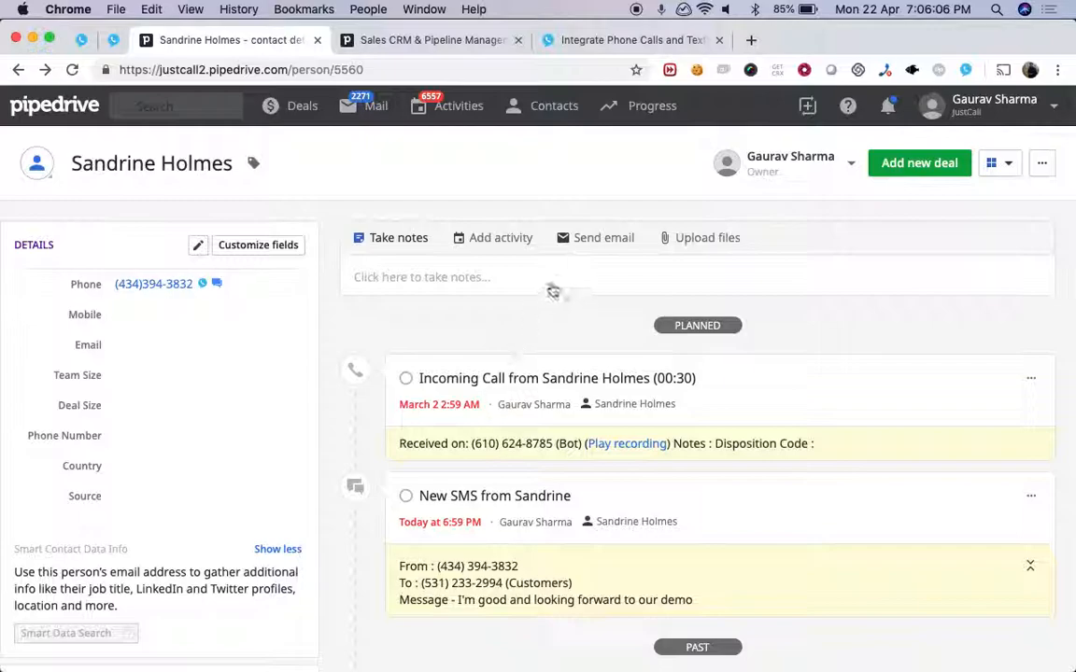
mouse_move(555, 287)
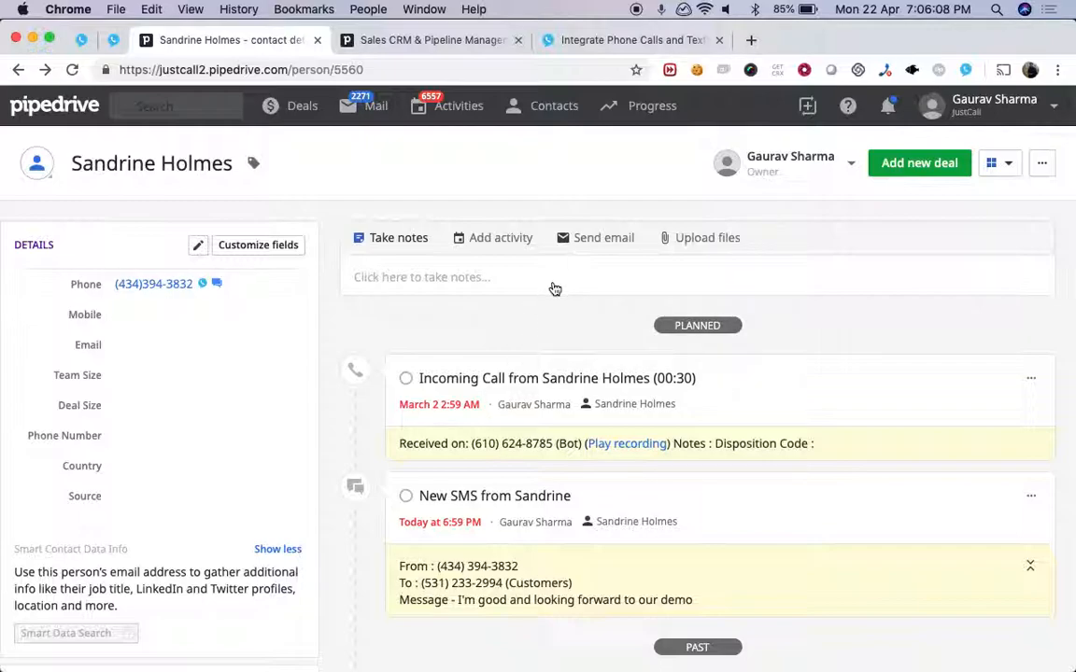